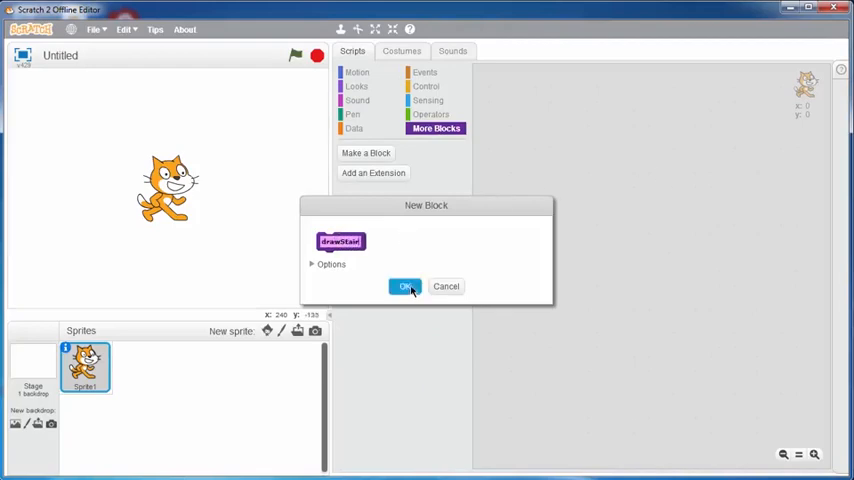
# - Create the drawStair block and place its define hat lower in the scripts area
pyautogui.click(404, 286)
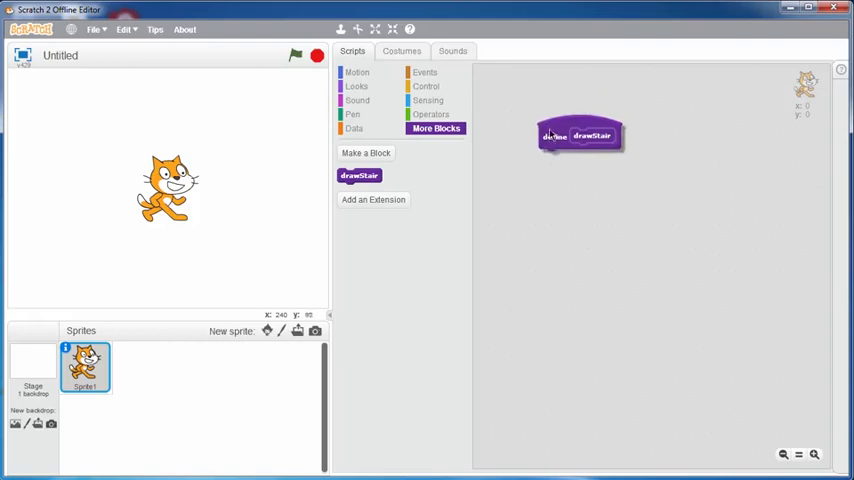
pyautogui.moveTo(580, 136); pyautogui.dragTo(760, 292)
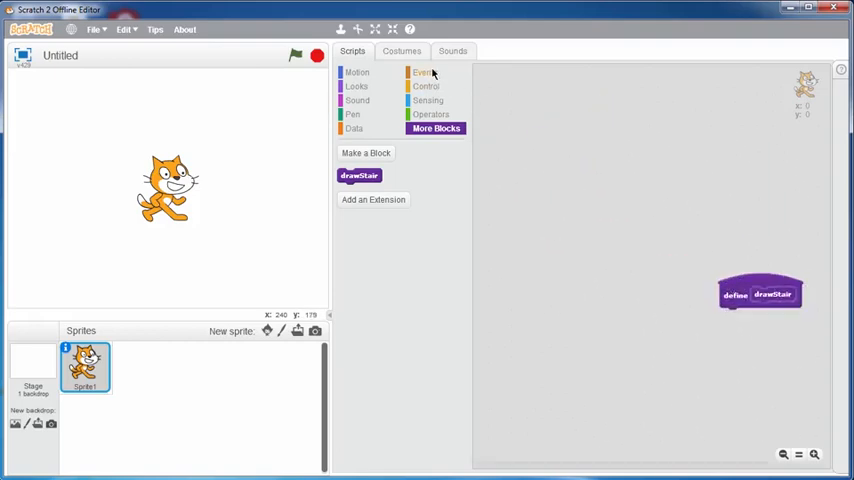
# - Build a when-flag-clicked script: ask and wait, then repeat drawStair 'answer' times
pyautogui.click(424, 72)
pyautogui.write('How many stairs?')
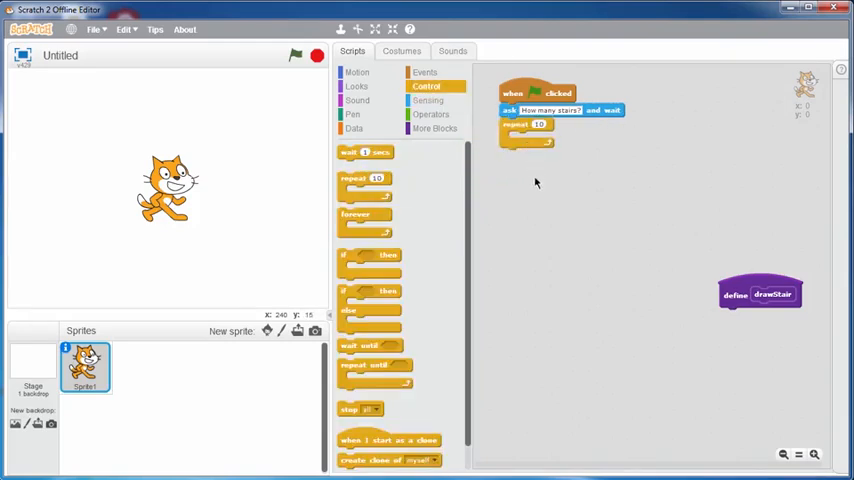
pyautogui.click(434, 128)
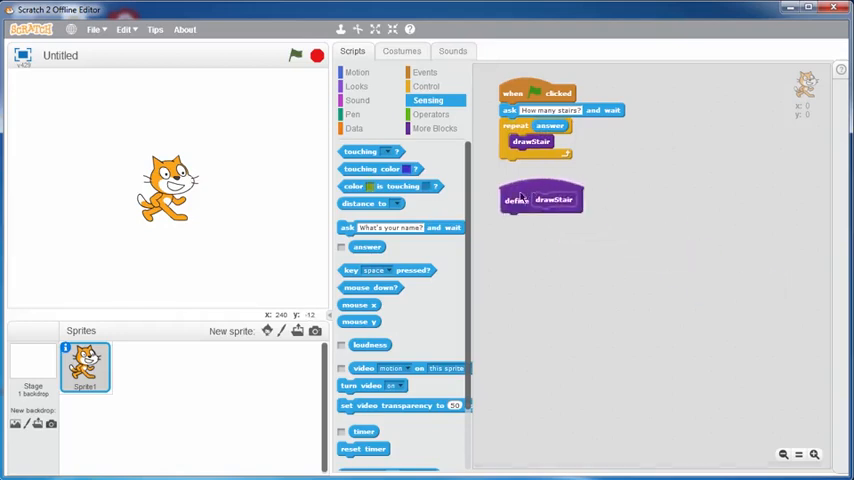
# - Define drawStair as pen down, point 0, move 10, point 90, move 10, pen up, and run it
pyautogui.click(356, 72)
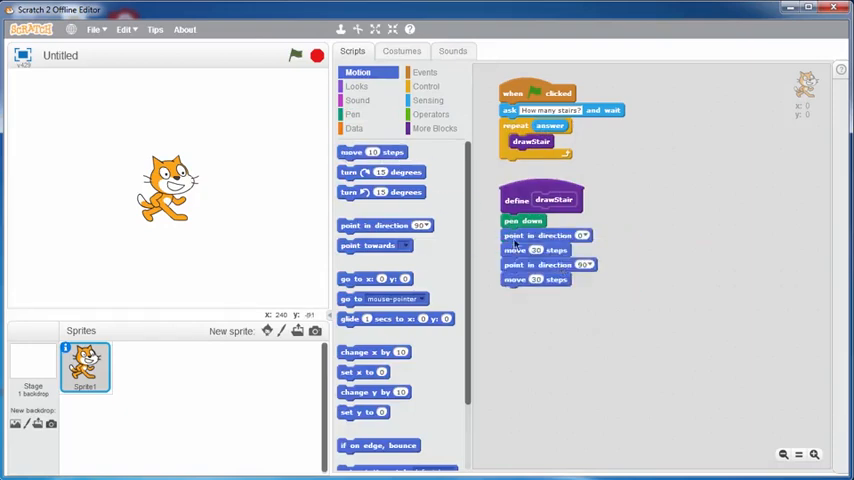
pyautogui.click(352, 114)
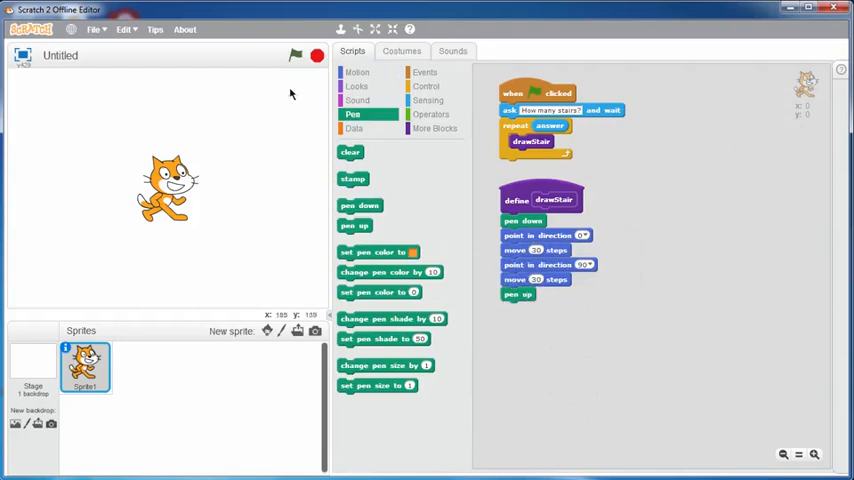
pyautogui.click(296, 56)
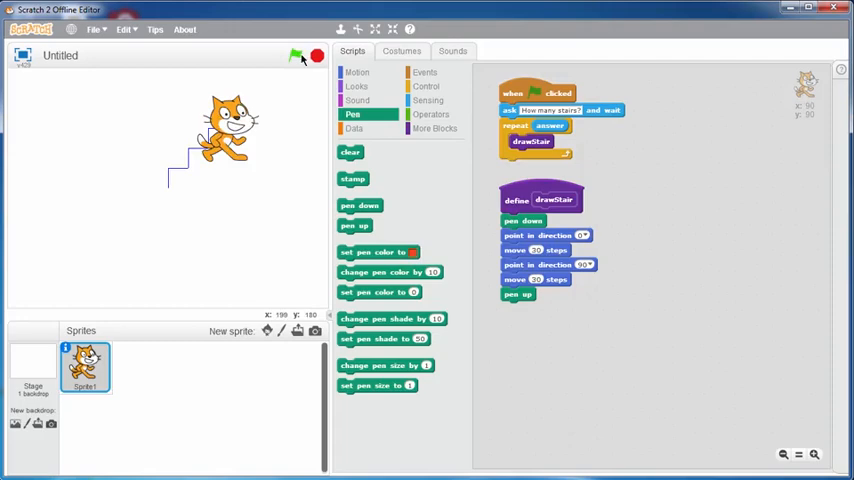
# - Add a clear block before the ask so each run starts on a blank stage
pyautogui.click(296, 56)
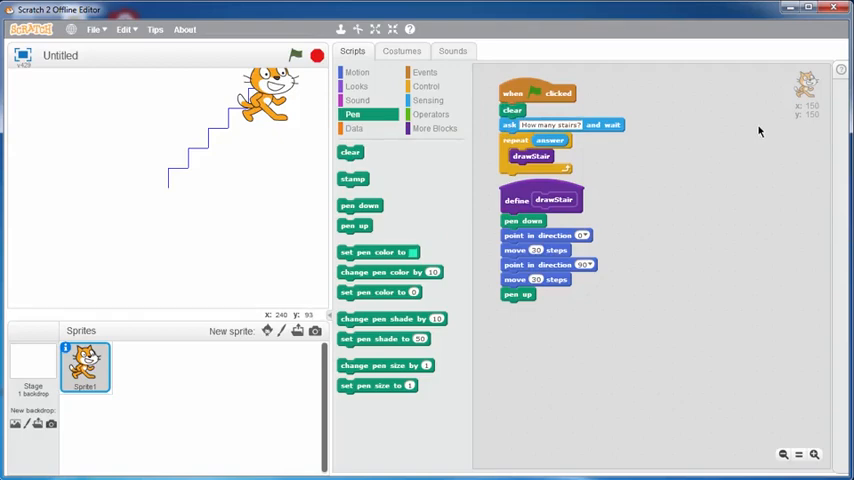
# - Test the script, then add a go to x: y: block right under when flag clicked
pyautogui.click(296, 56)
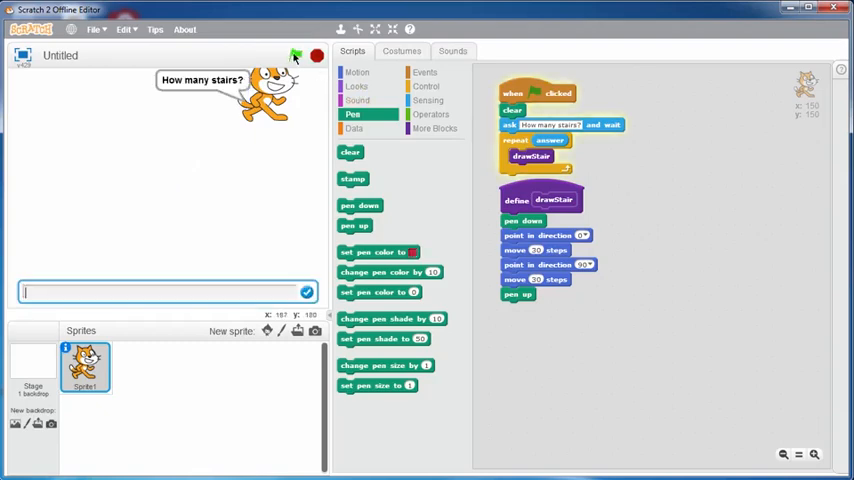
pyautogui.click(296, 56)
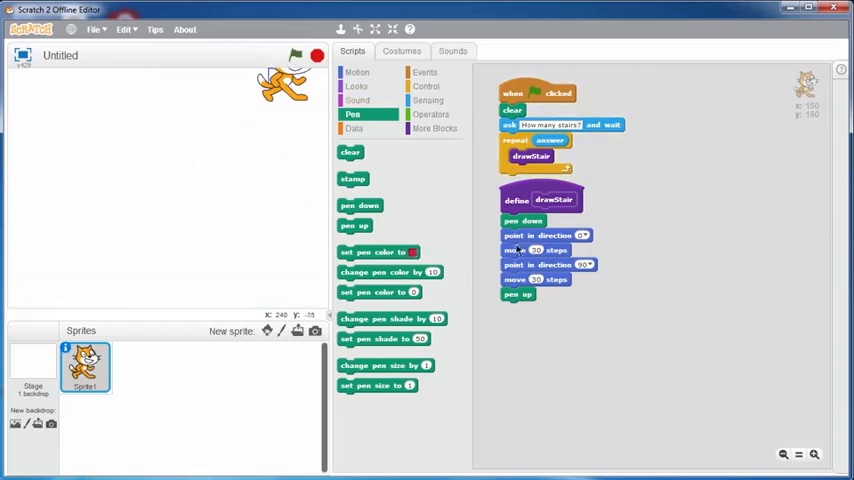
pyautogui.moveTo(668, 250)
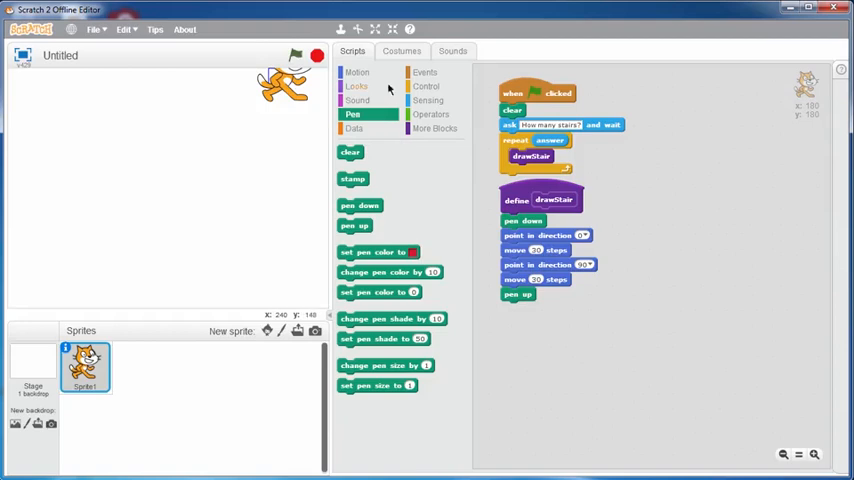
pyautogui.click(356, 72)
pyautogui.write('-100')
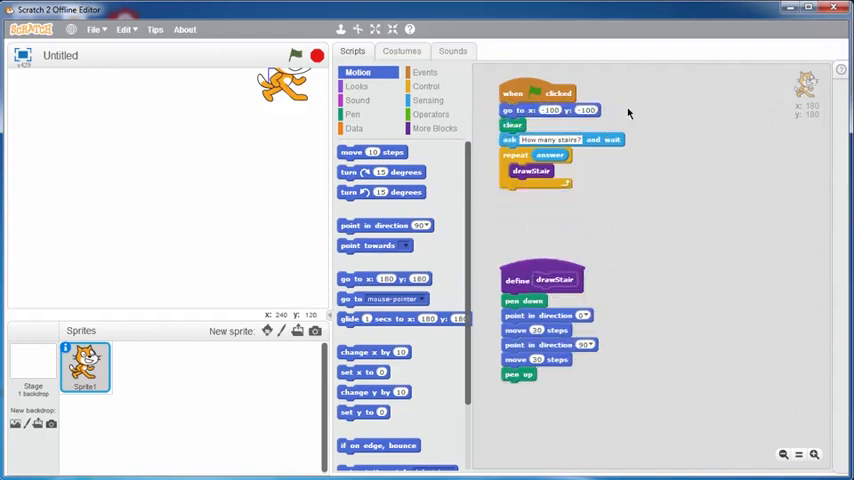
# - Add show after go to and hide after repeat, reword the question, and rerun with 15 stairs
pyautogui.click(356, 86)
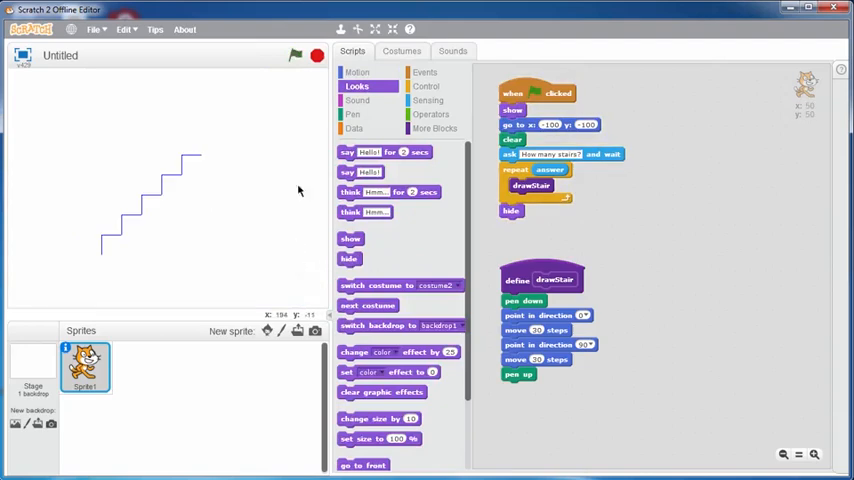
pyautogui.click(316, 56)
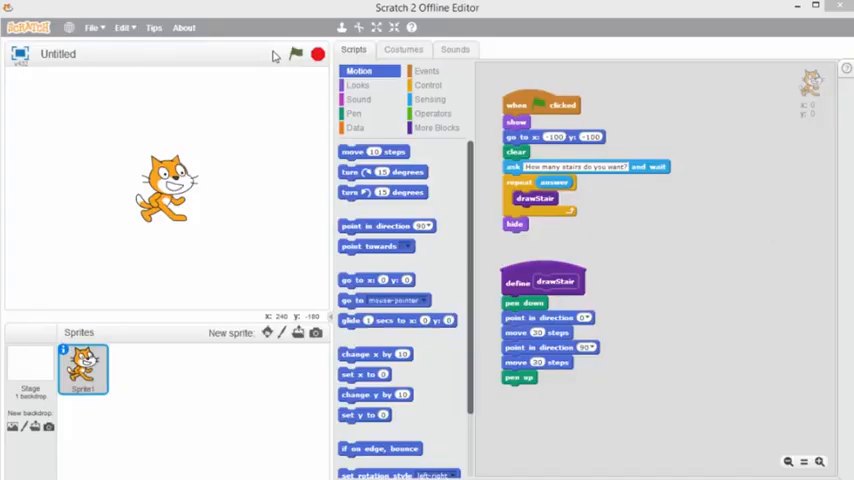
pyautogui.click(296, 54)
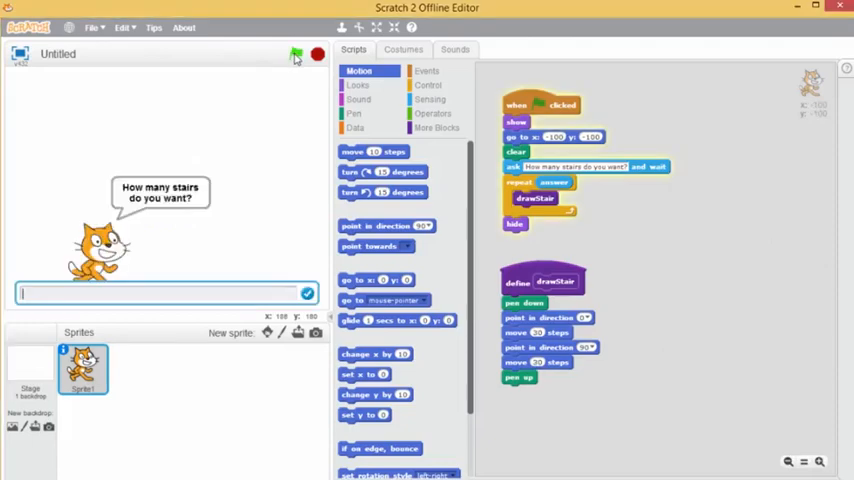
pyautogui.write('15')
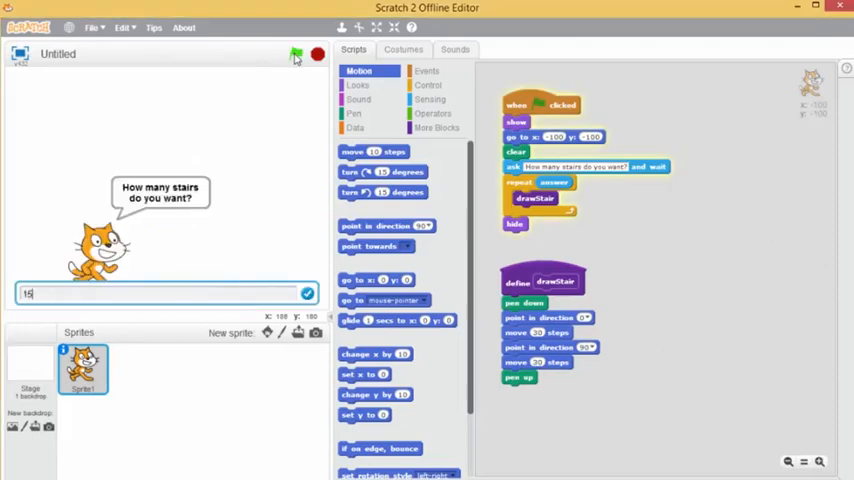